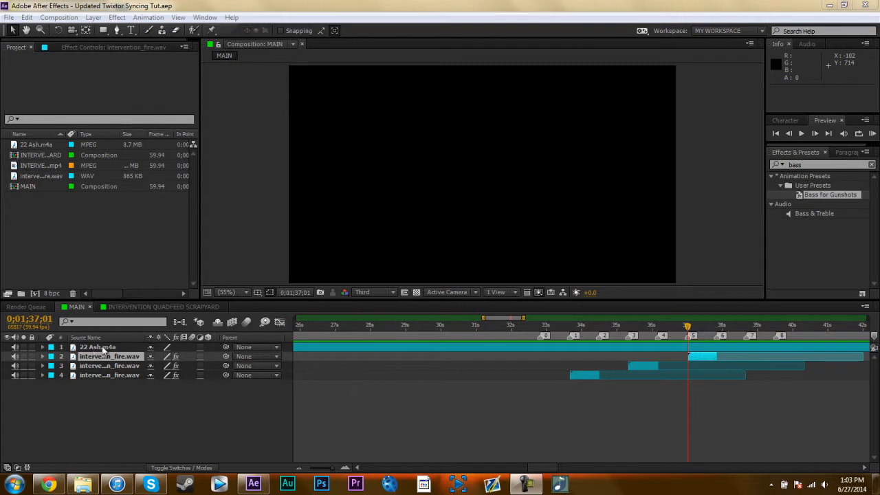
# Step: Bring the INTERVENTION QUADFEED SCRAPYARD comp into MAIN as a layer at the current song marker
pyautogui.click(96, 346)
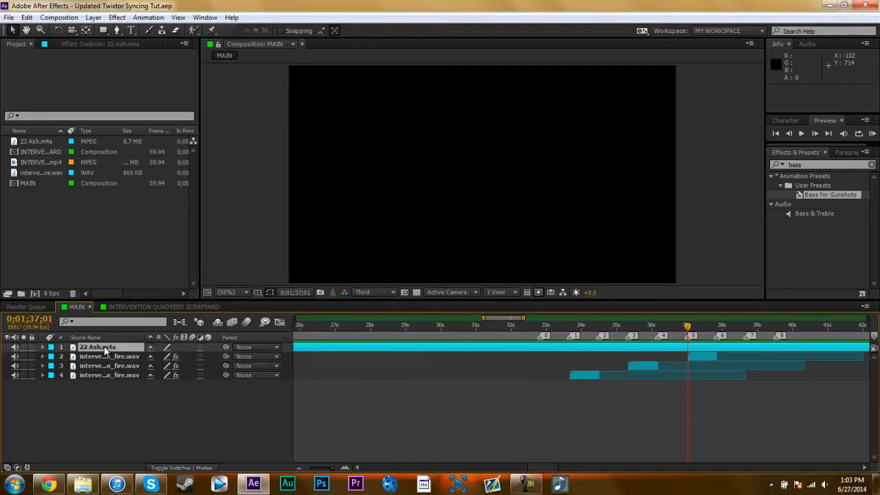
pyautogui.click(41, 346)
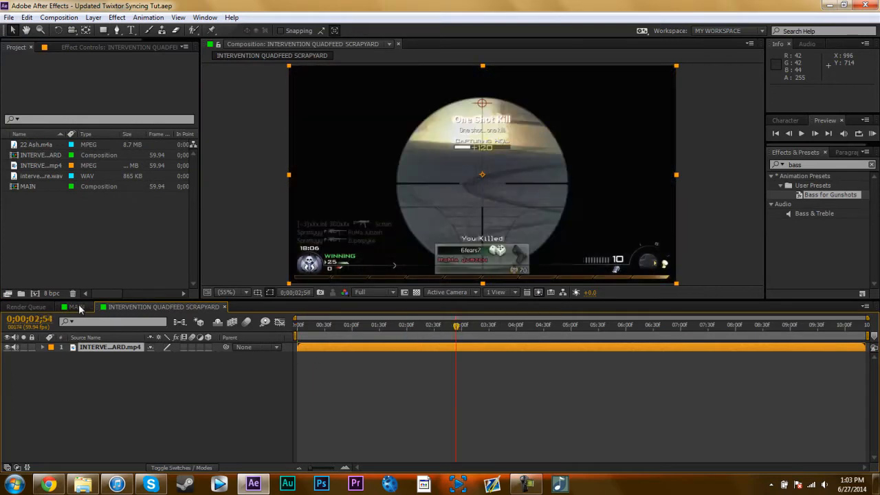
pyautogui.click(76, 306)
pyautogui.write('twixtor pro')
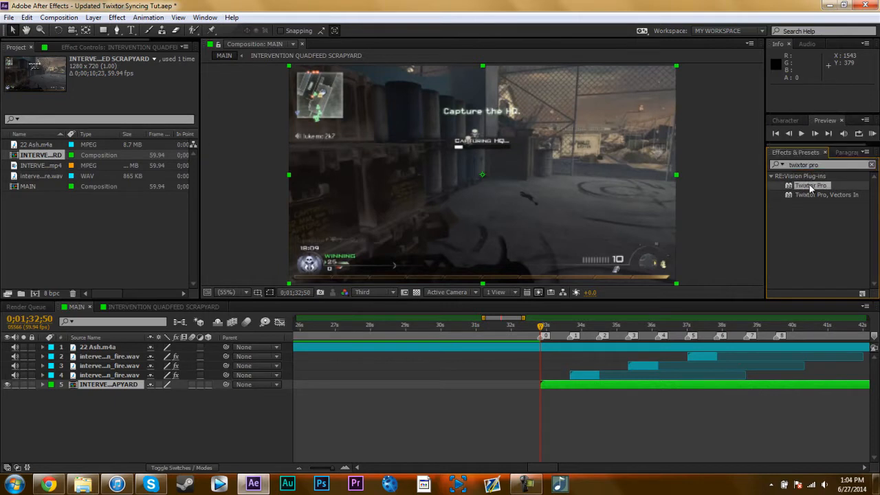
# Step: Apply Twixtor Pro with 59.940 input frame rate and Contrast/Edge Enhance image prep
pyautogui.click(146, 133)
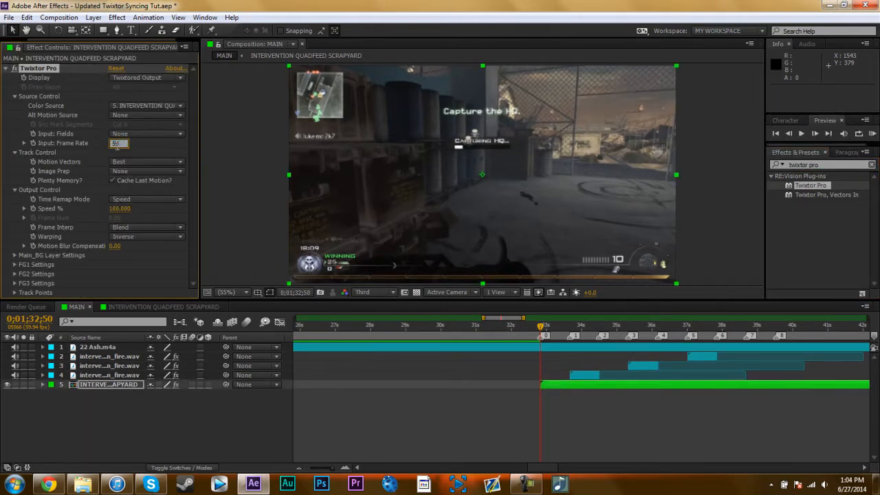
pyautogui.write('59.940')
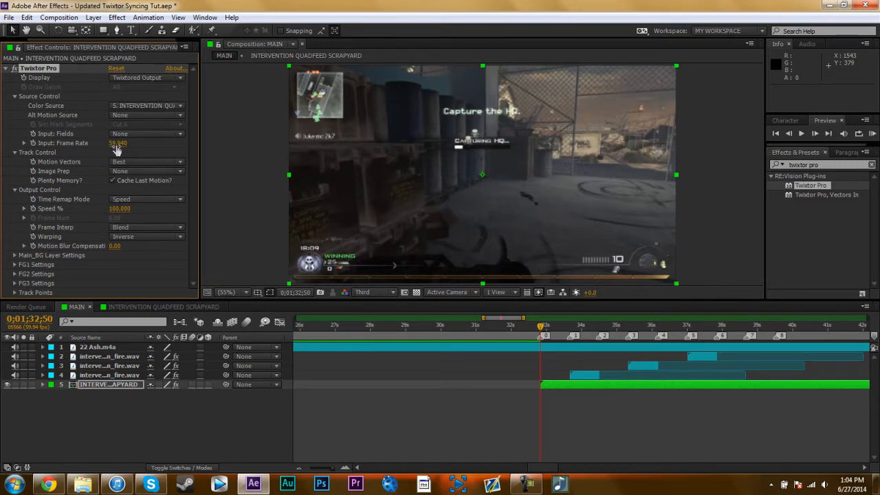
pyautogui.click(145, 170)
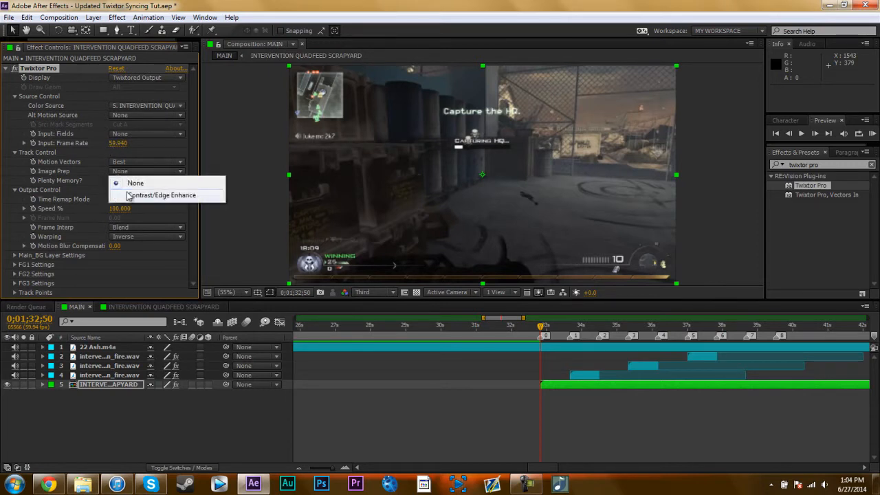
pyautogui.click(162, 195)
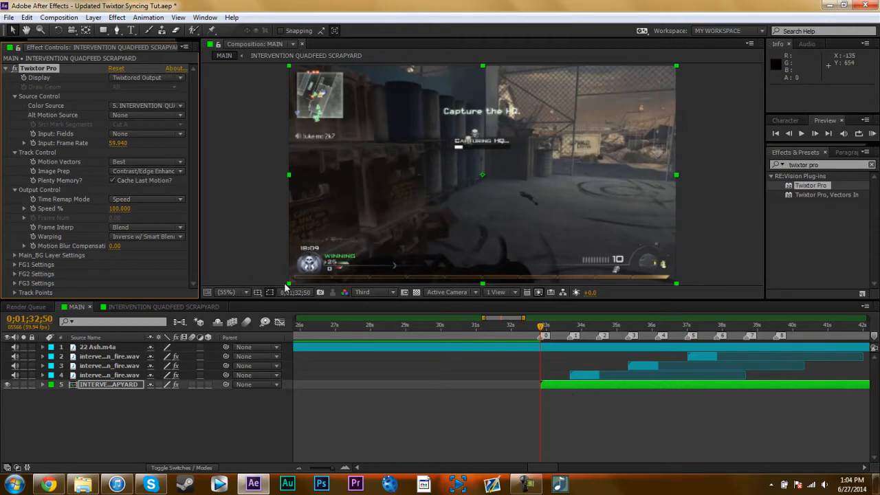
pyautogui.moveTo(569, 390)
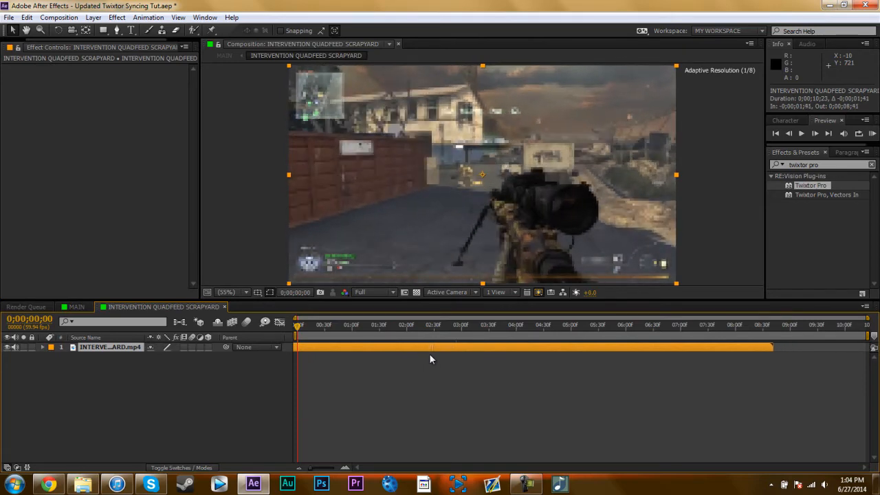
pyautogui.click(77, 307)
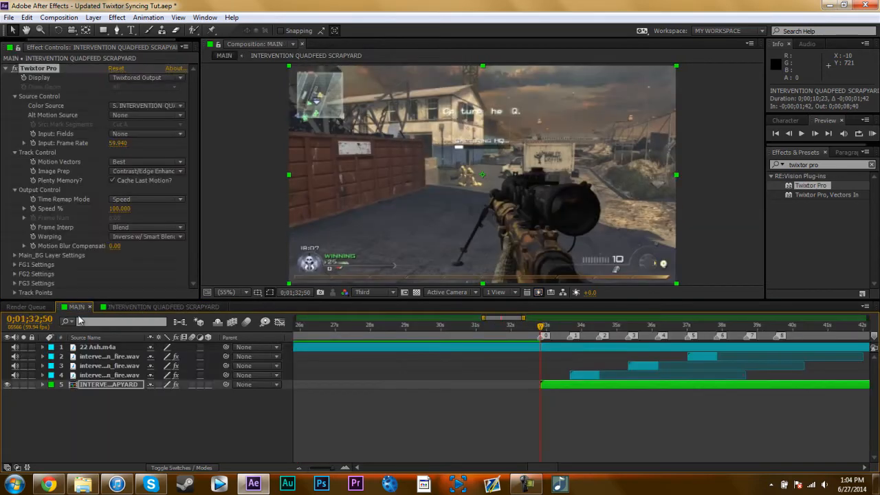
pyautogui.click(27, 307)
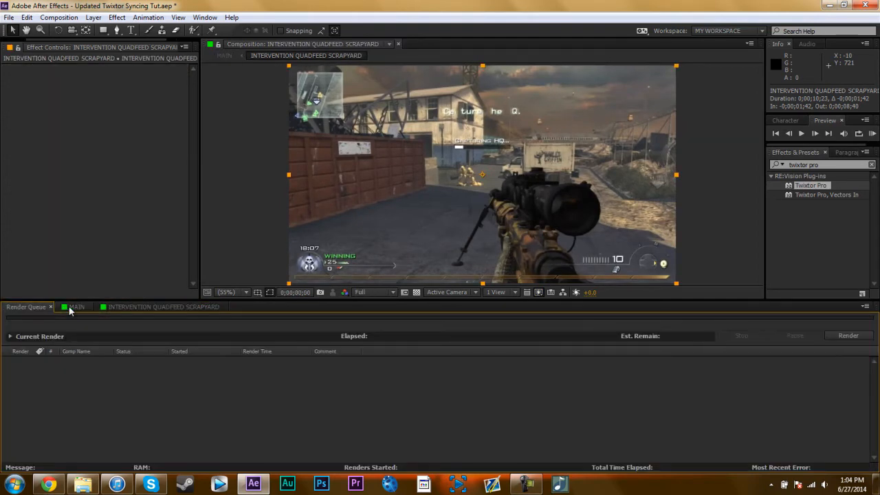
pyautogui.click(77, 307)
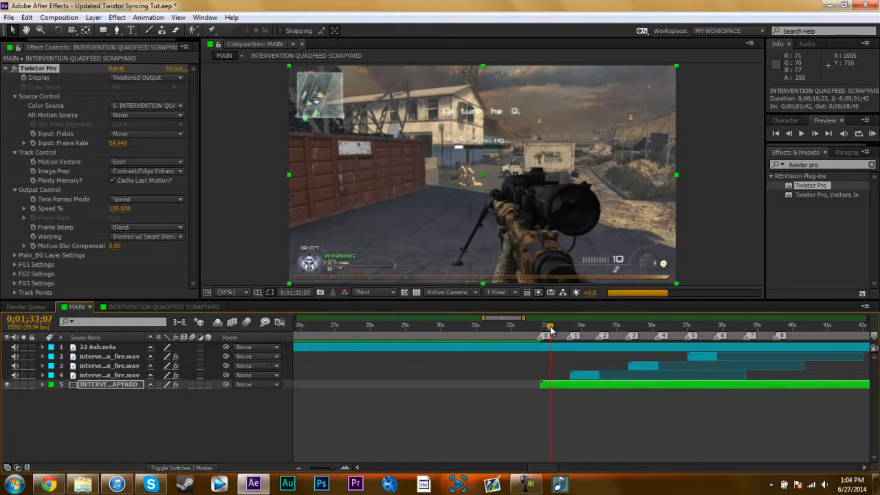
pyautogui.moveTo(550, 328); pyautogui.dragTo(568, 327)
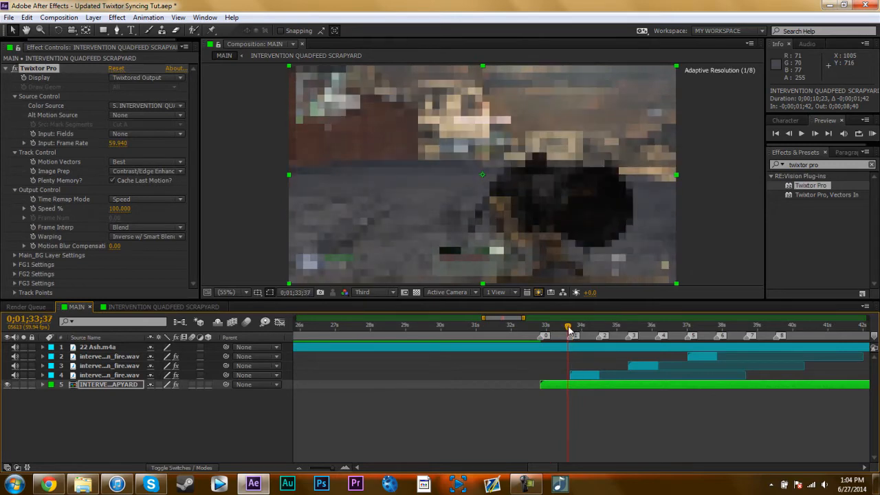
pyautogui.moveTo(568, 328); pyautogui.dragTo(540, 328)
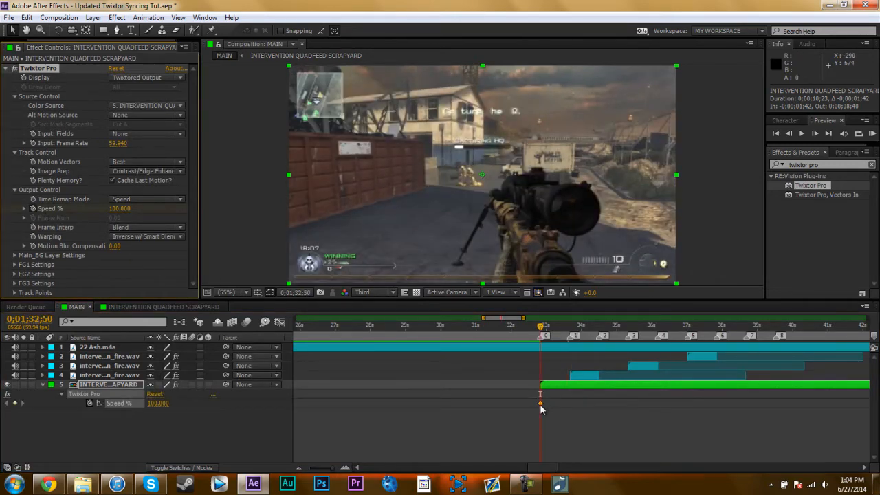
# Step: Ease the Speed keyframe in and out, then edit the Speed values at two keyframes, dropping to about 29%
pyautogui.rightClick(540, 396)
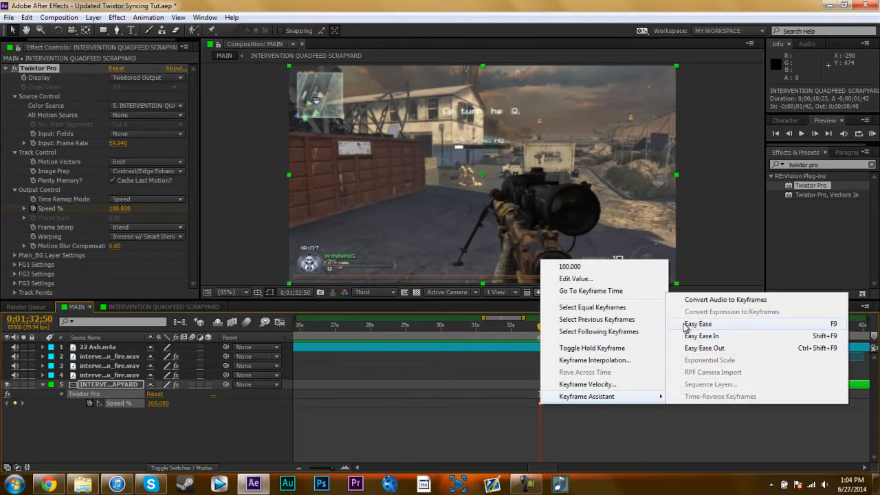
pyautogui.click(697, 324)
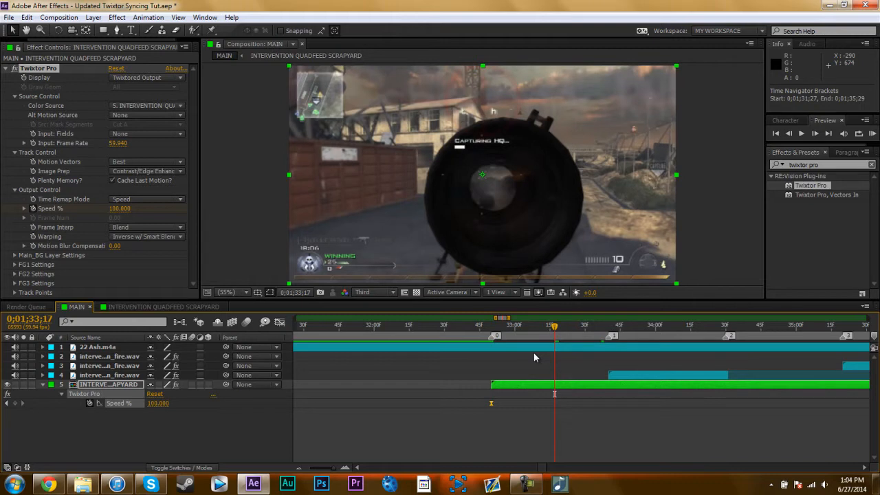
pyautogui.moveTo(421, 368)
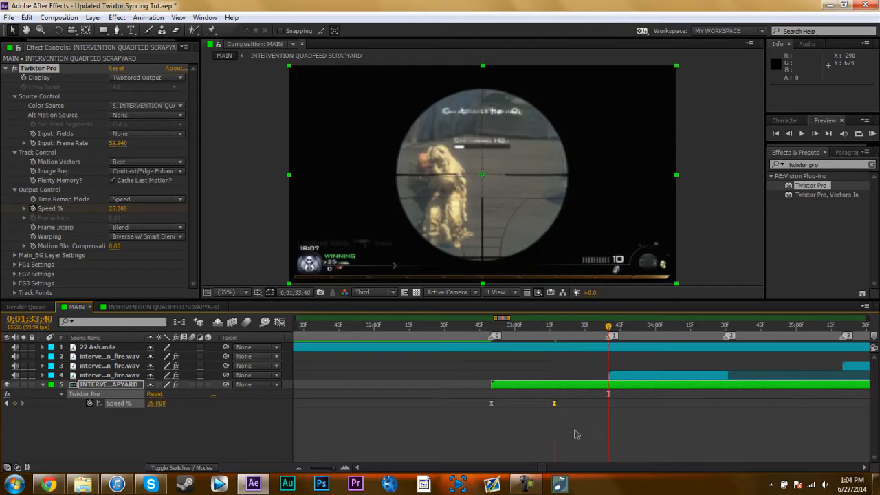
pyautogui.doubleClick(157, 403)
pyautogui.write('150.000')
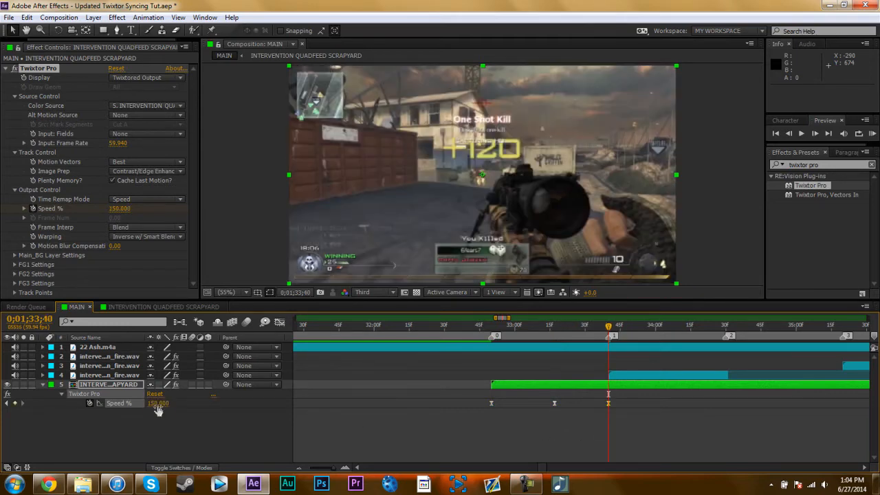
pyautogui.doubleClick(159, 403)
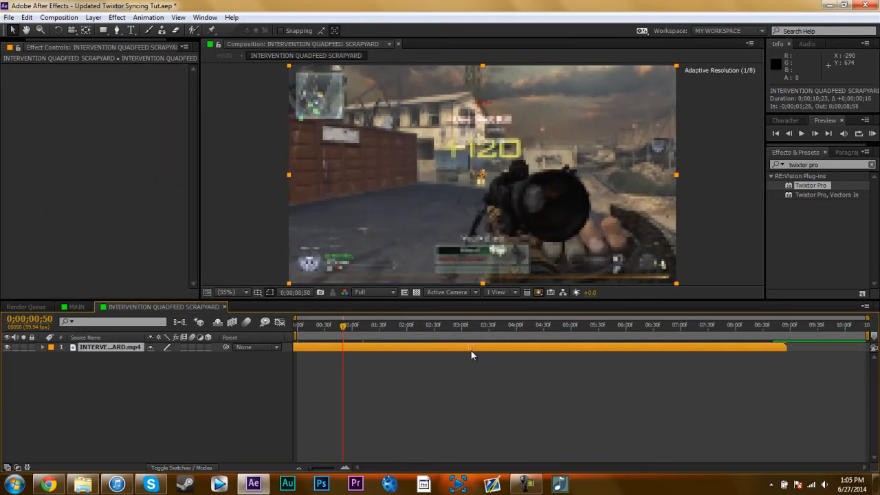
# Step: Switch between MAIN and the gameplay clip composition to check the result
pyautogui.click(77, 307)
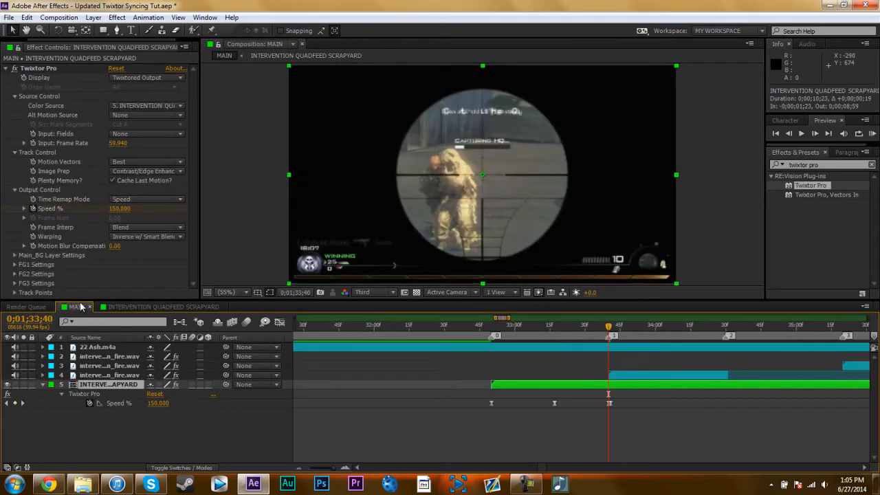
pyautogui.click(162, 307)
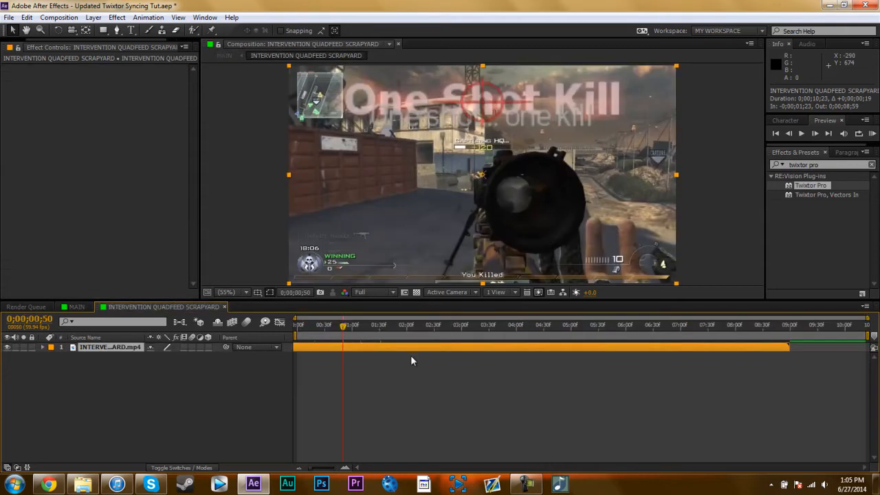
pyautogui.click(77, 306)
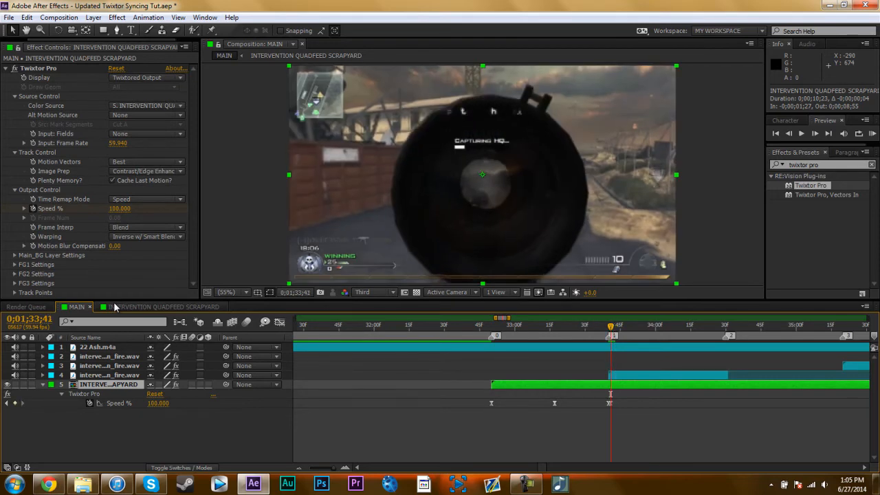
pyautogui.click(164, 307)
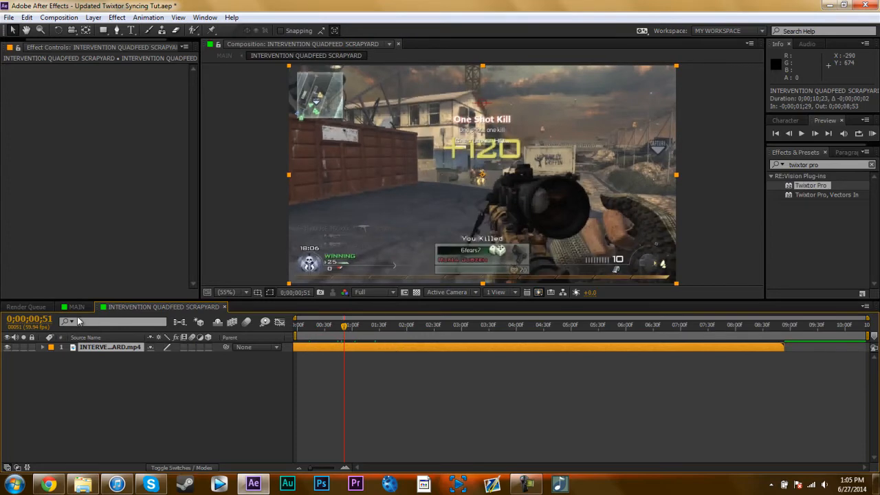
pyautogui.click(77, 306)
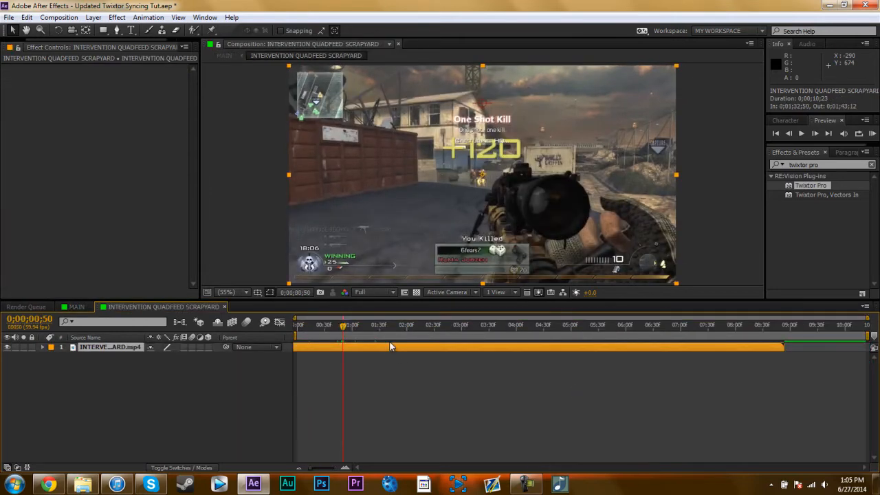
pyautogui.click(77, 307)
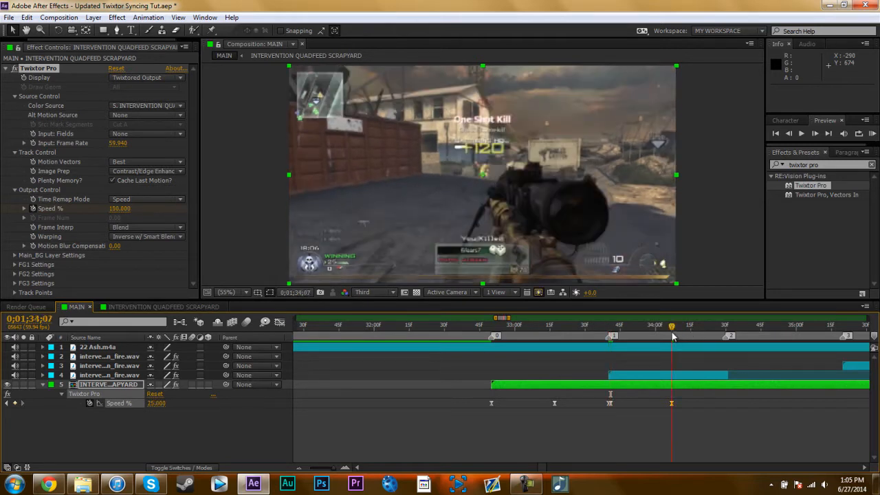
# Step: Key a new Twixtor speed at the next song marker and adjust its value, widening the timeline view
pyautogui.click(724, 324)
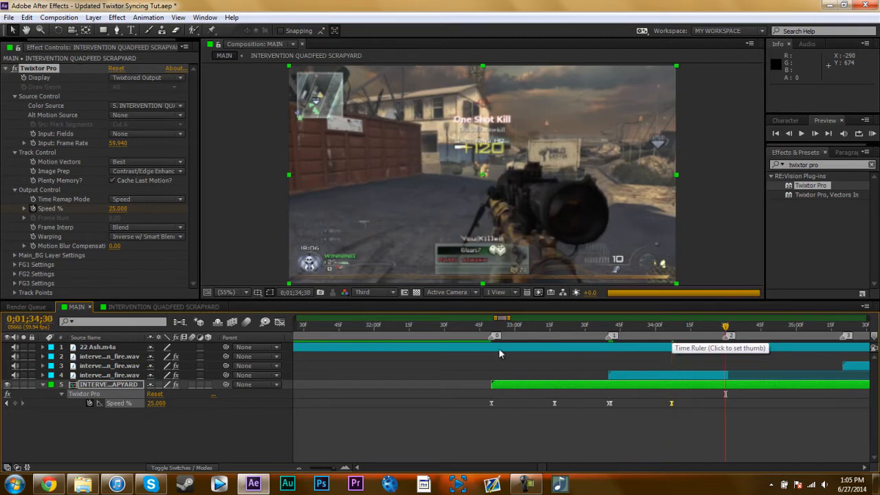
pyautogui.doubleClick(157, 403)
pyautogui.write('150.000')
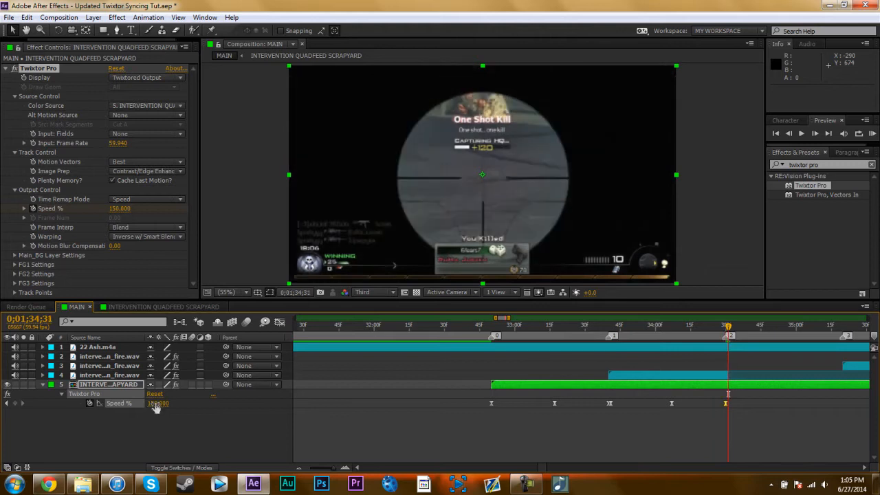
pyautogui.doubleClick(157, 403)
pyautogui.write('100.000')
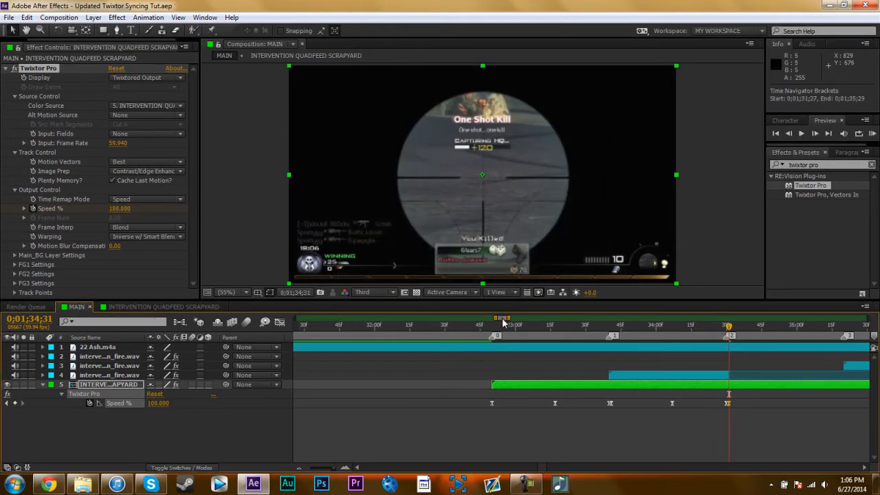
pyautogui.click(553, 325)
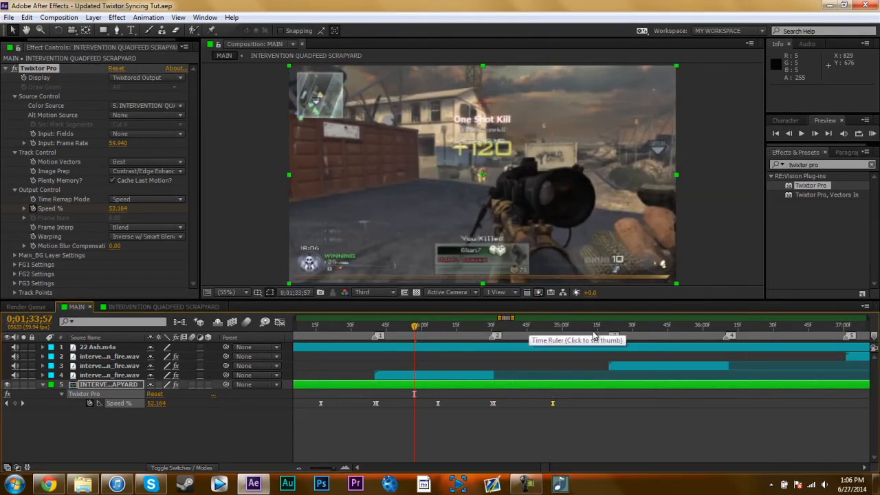
# Step: At another song marker, key the Speed to 25% slow motion, then return it to 100%
pyautogui.click(608, 325)
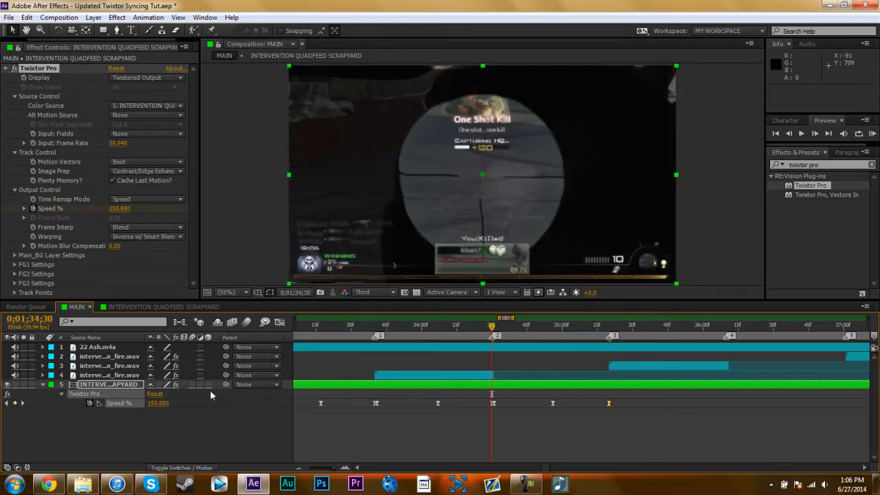
pyautogui.doubleClick(157, 403)
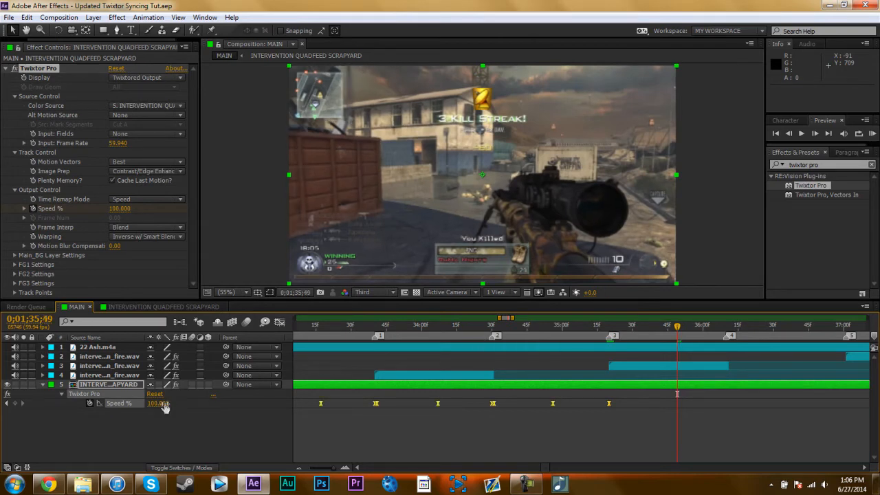
pyautogui.write('25.000')
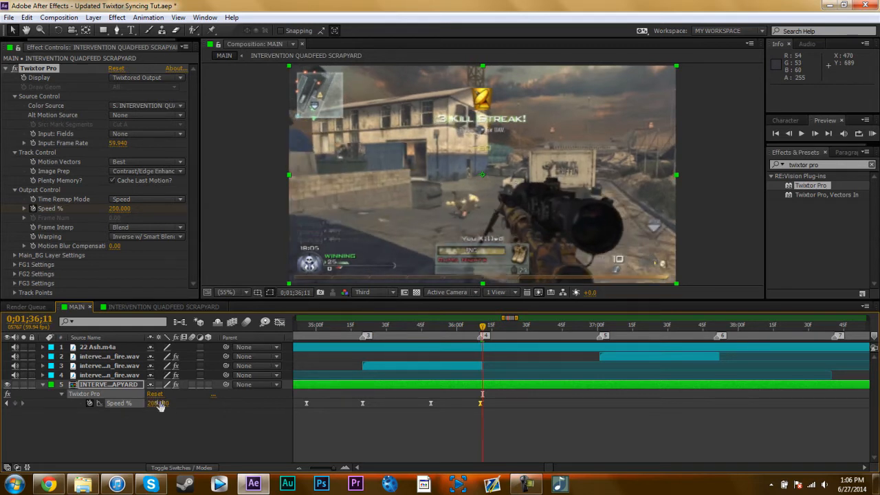
pyautogui.doubleClick(157, 402)
pyautogui.write('100.000')
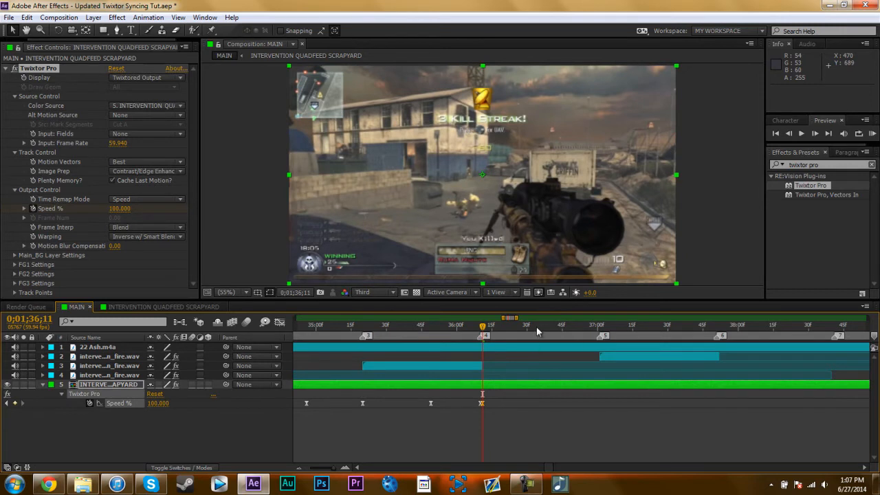
pyautogui.moveTo(538, 332)
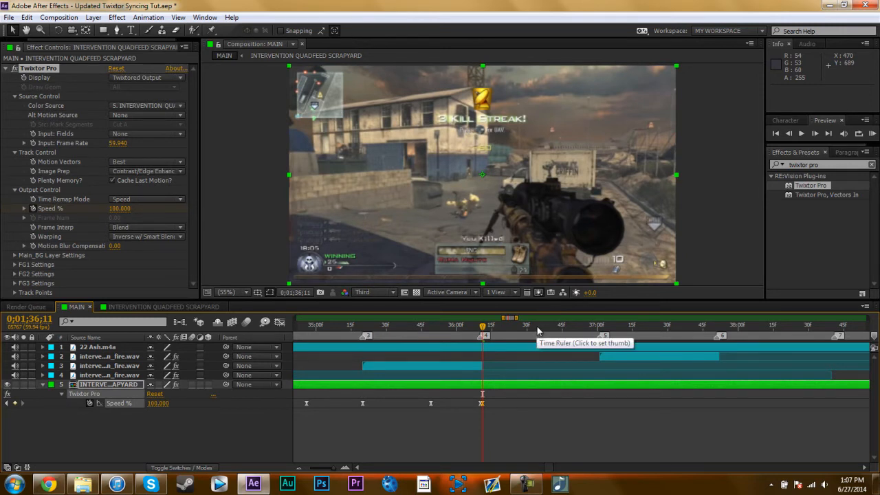
# Step: Key Speed up to 200% at the next marker, then drop it to 25% at the following one
pyautogui.click(545, 325)
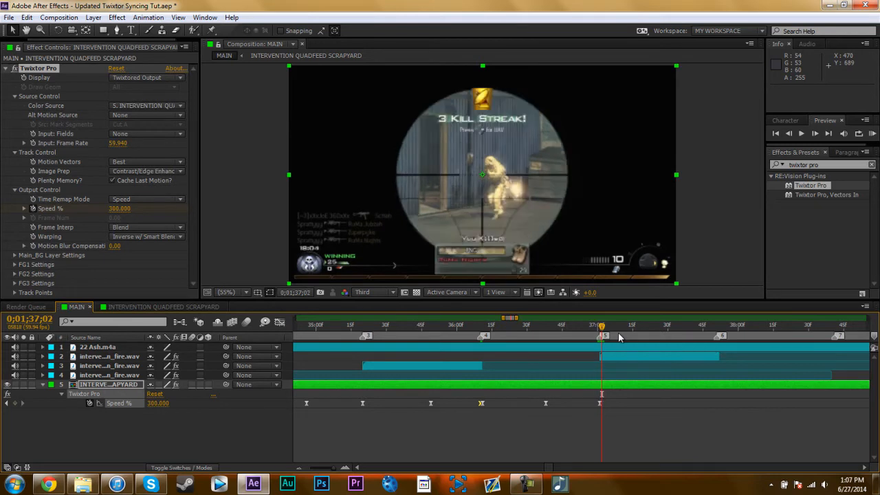
pyautogui.doubleClick(159, 403)
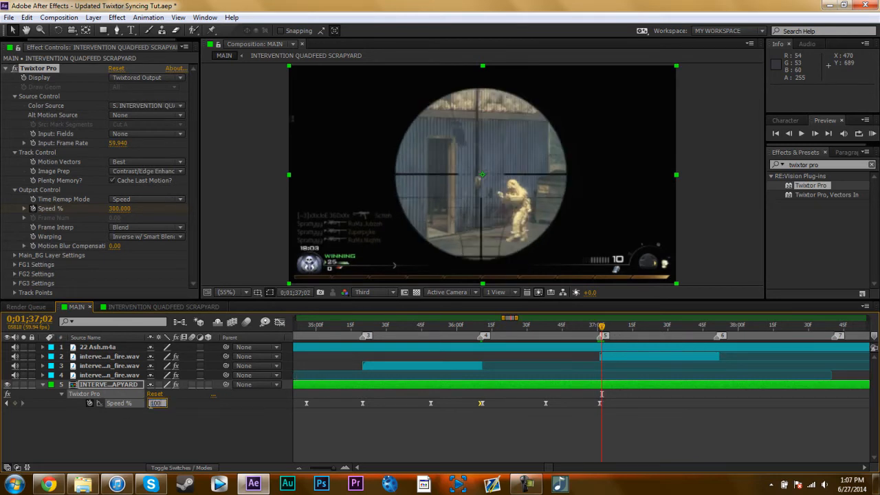
pyautogui.click(663, 324)
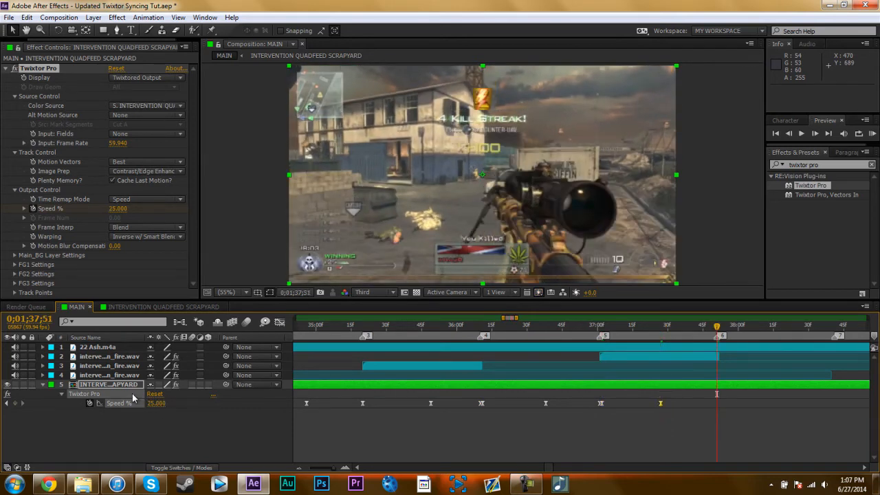
pyautogui.doubleClick(156, 403)
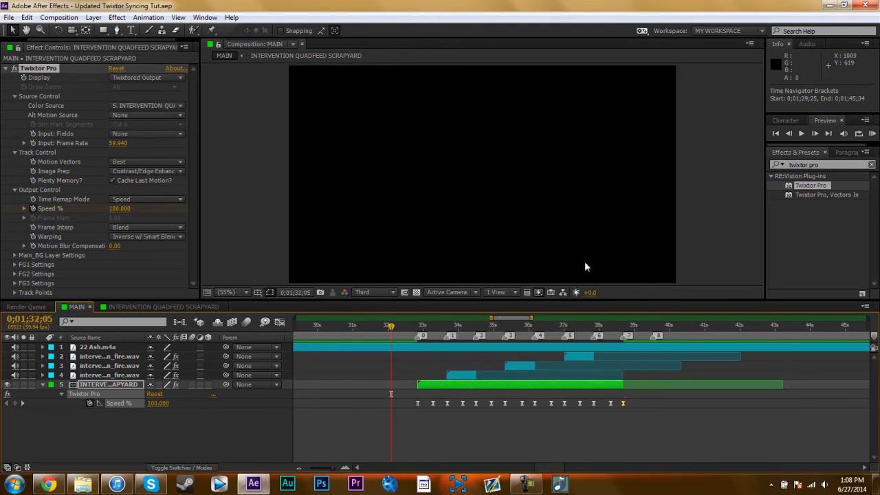
pyautogui.moveTo(872, 135)
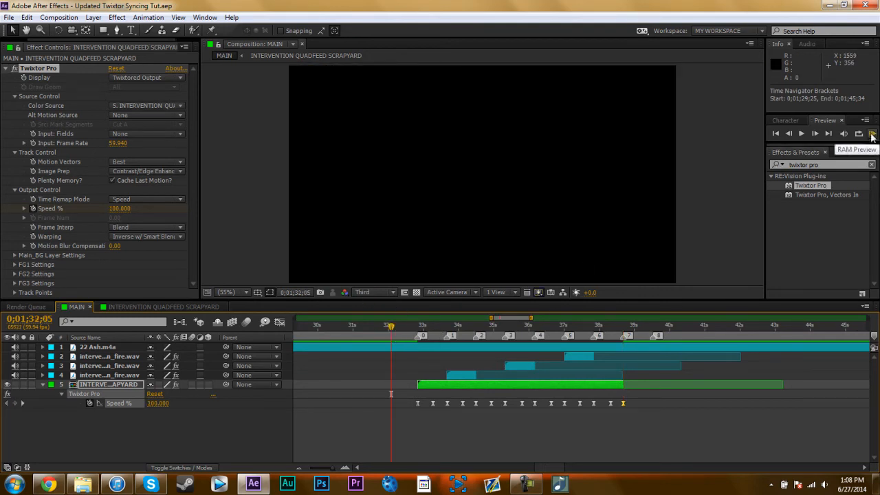
# Step: RAM-preview the speed-ramped sniper clip and play it back through the kill from an earlier marker
pyautogui.click(872, 133)
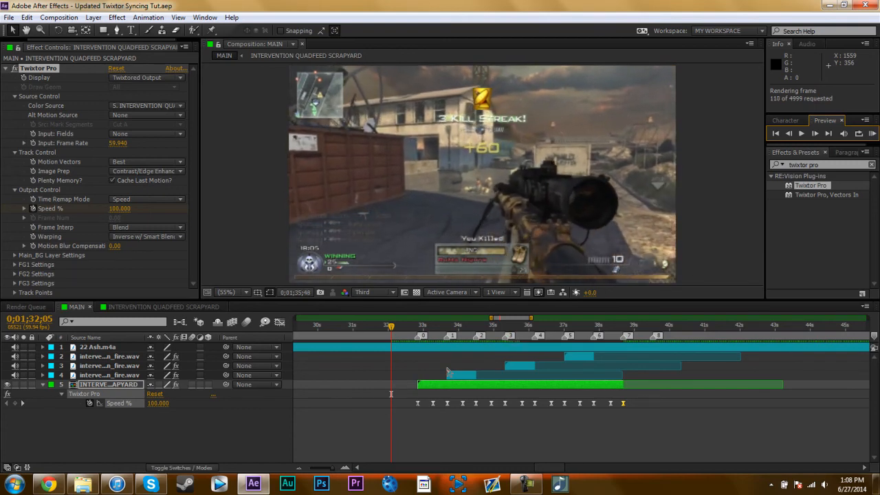
pyautogui.click(800, 133)
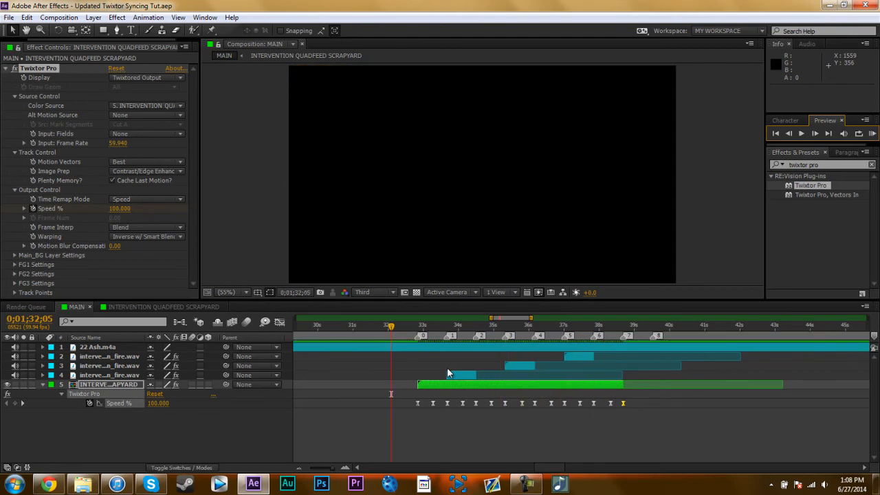
pyautogui.click(451, 325)
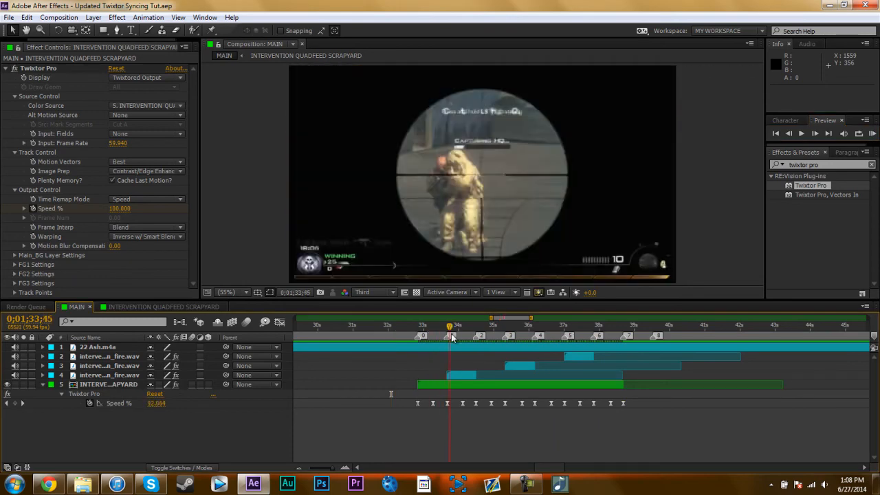
pyautogui.click(473, 324)
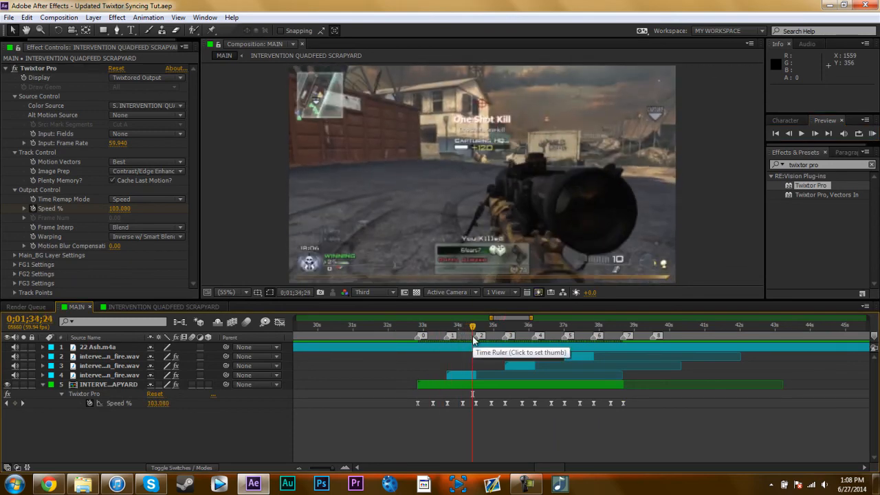
pyautogui.moveTo(475, 206)
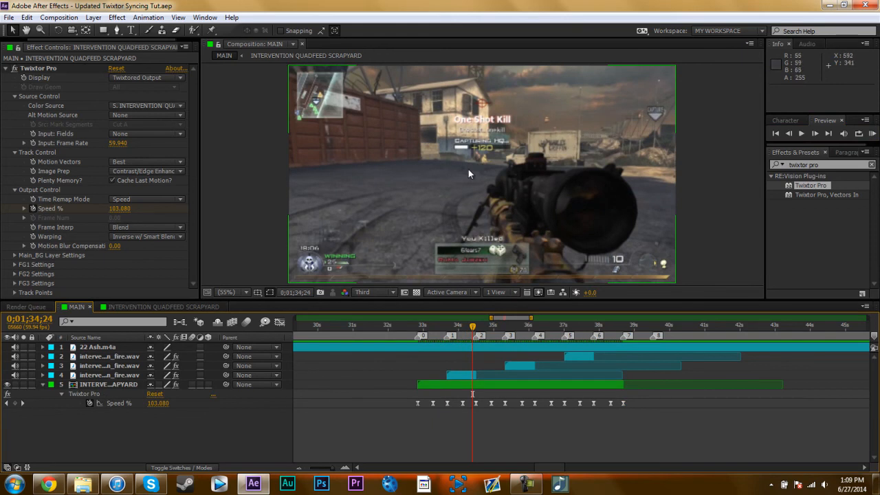
pyautogui.moveTo(49, 391)
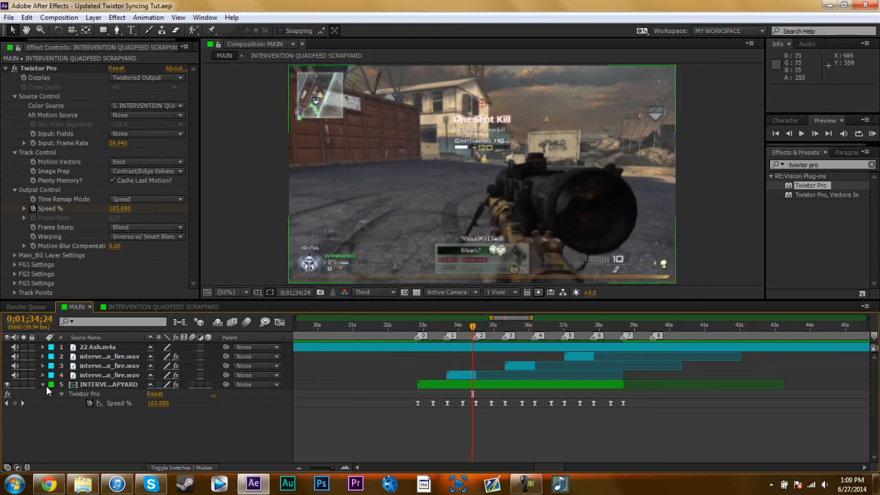